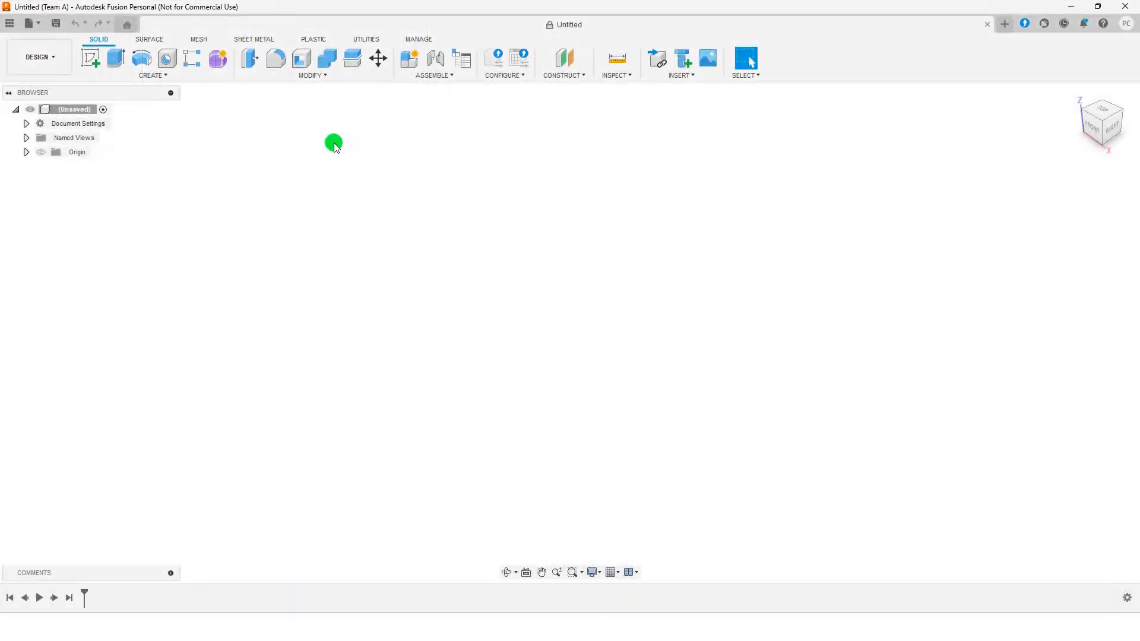
pyautogui.moveTo(227, 115)
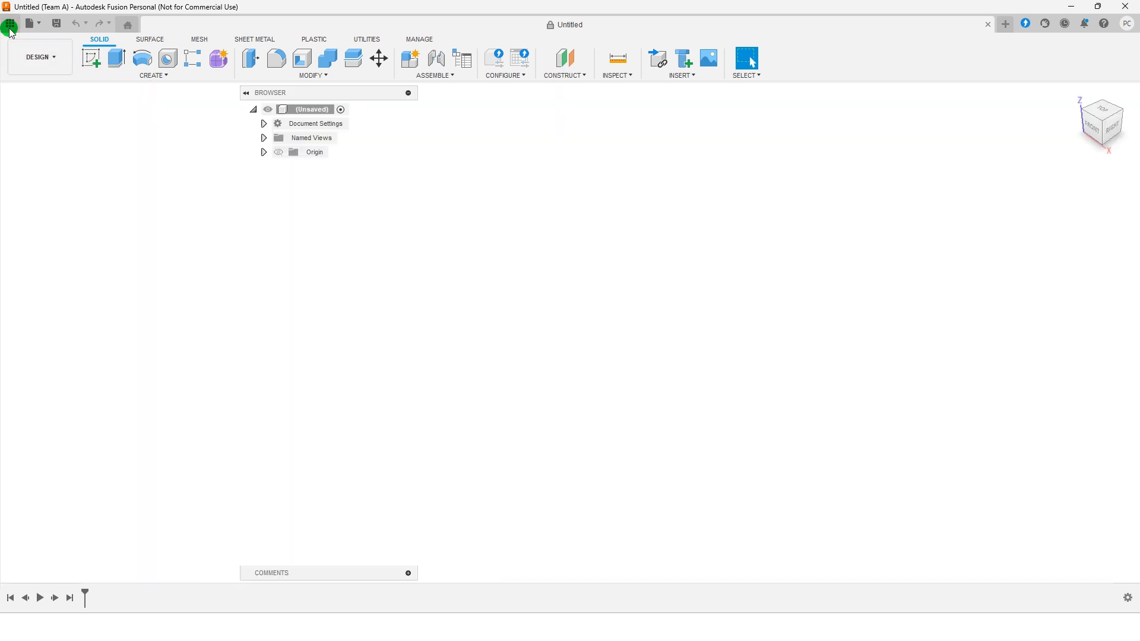
# Insert the saved Untitled1 hinge base into the empty design and accept its initial position.
pyautogui.click(8, 22)
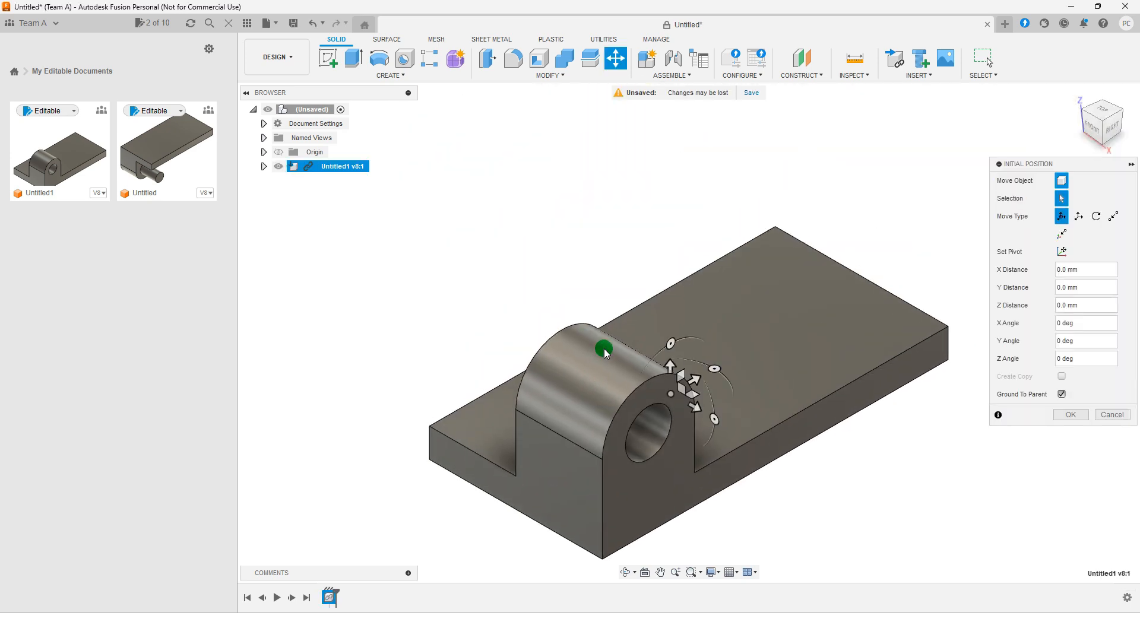
pyautogui.click(1071, 414)
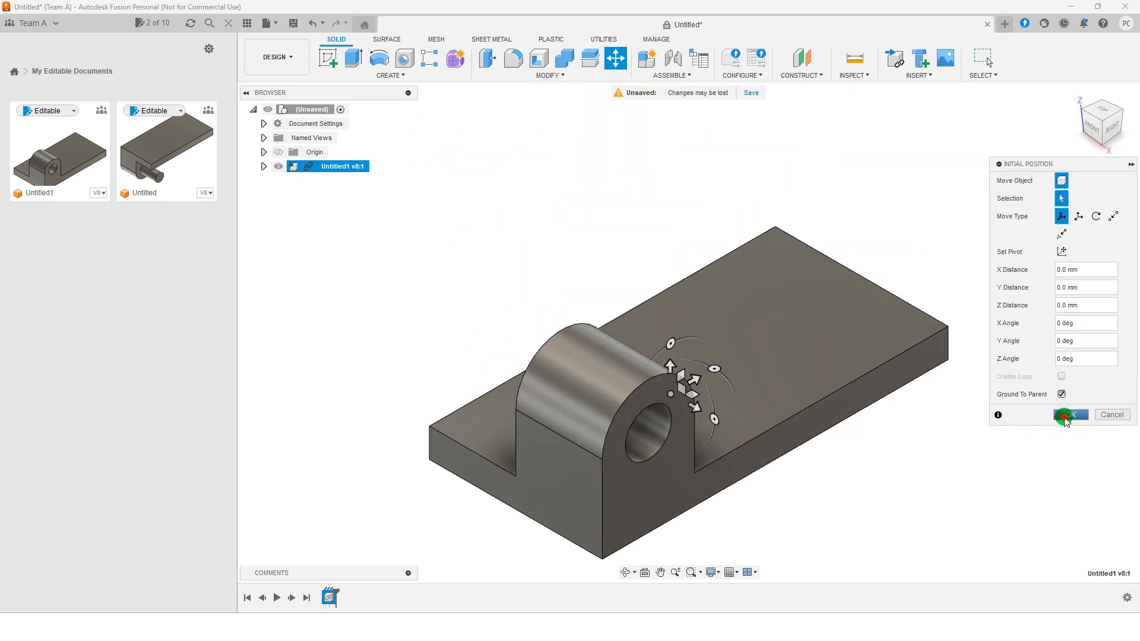
pyautogui.click(1069, 414)
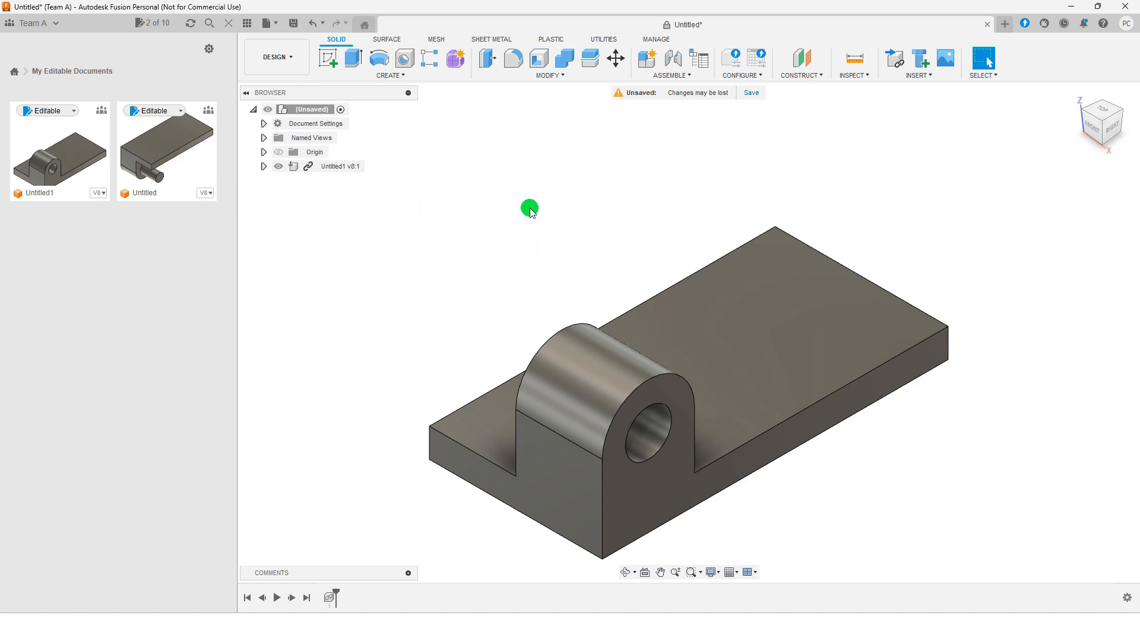
# Insert the pin-bearing leaf 375 mm above the base in Z and save the design.
pyautogui.click(615, 58)
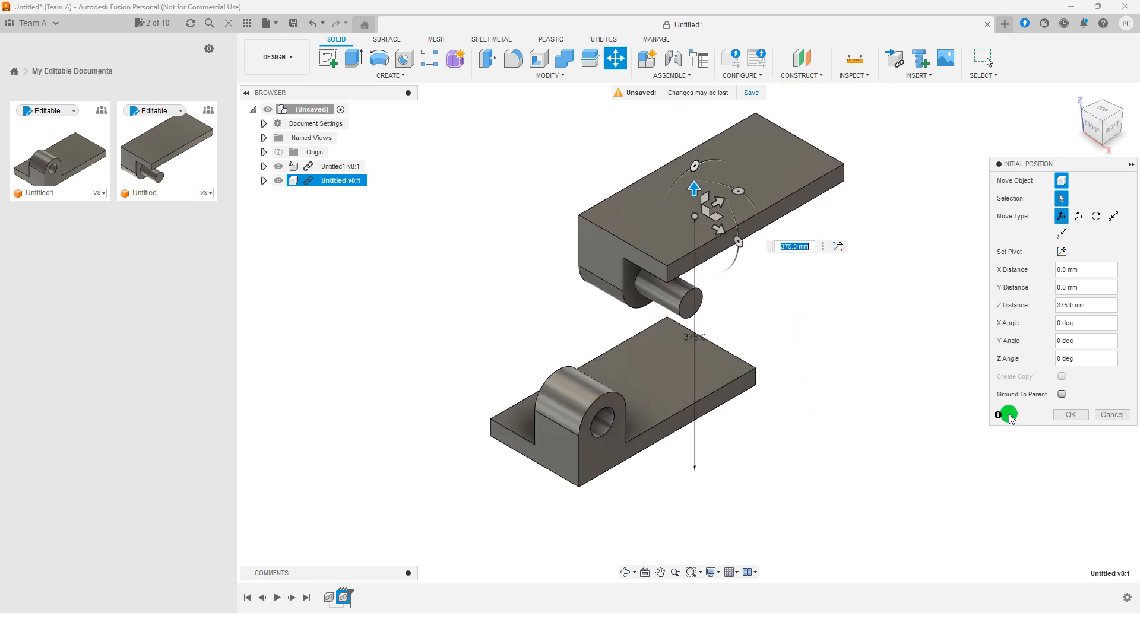
pyautogui.click(1070, 414)
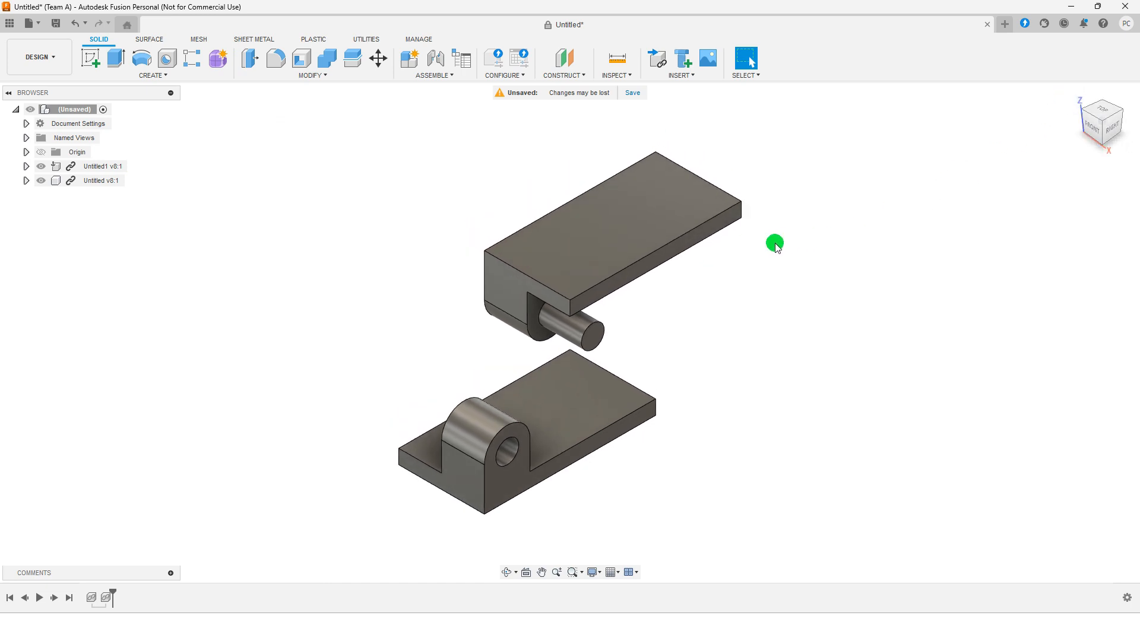
pyautogui.click(632, 92)
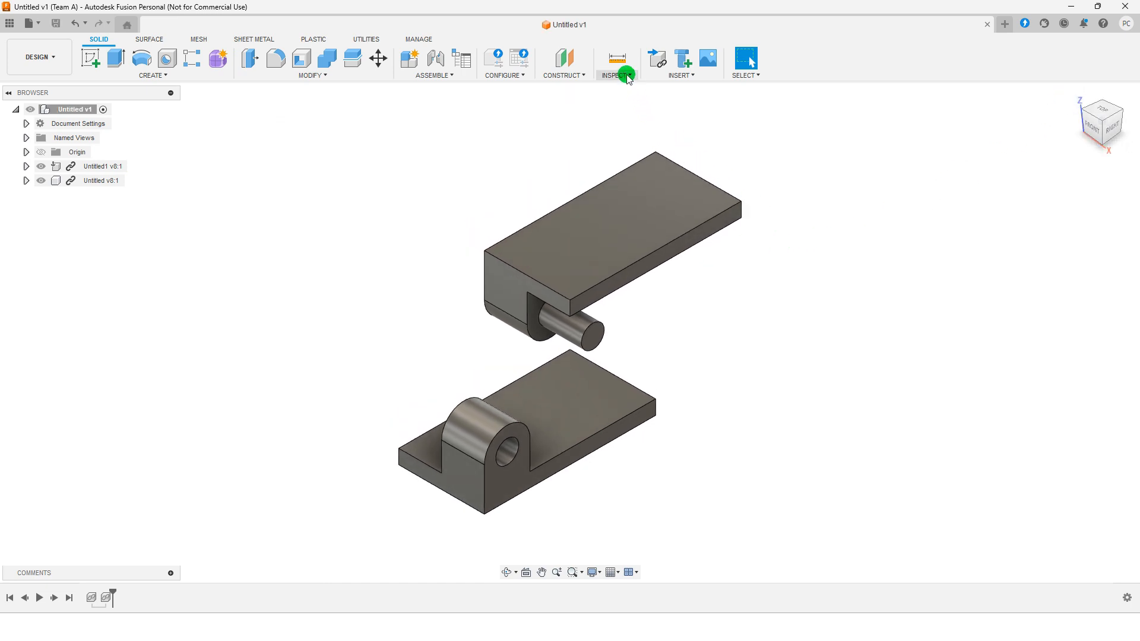
# Turn on component colour cycling and start a new joint with motion type Revolute.
pyautogui.click(615, 60)
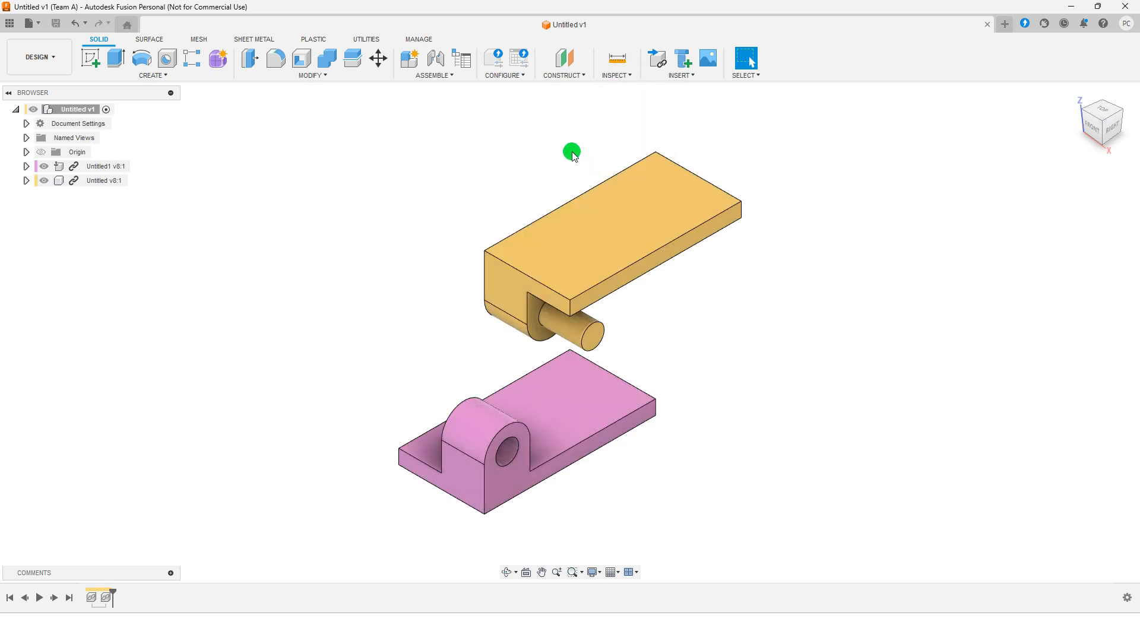
pyautogui.moveTo(441, 77)
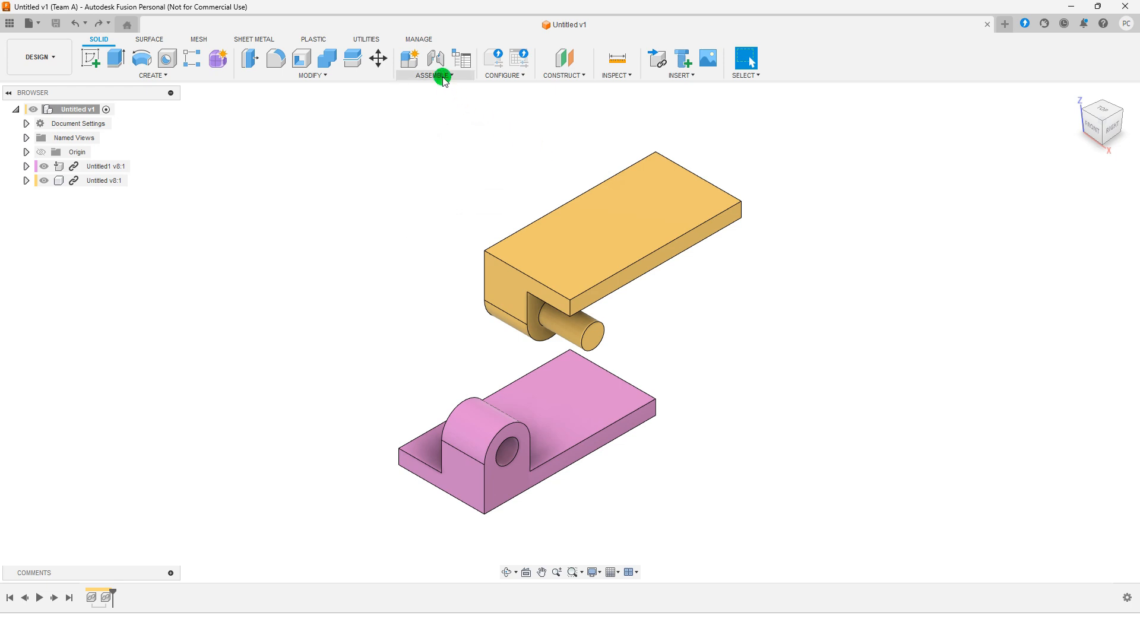
pyautogui.click(434, 75)
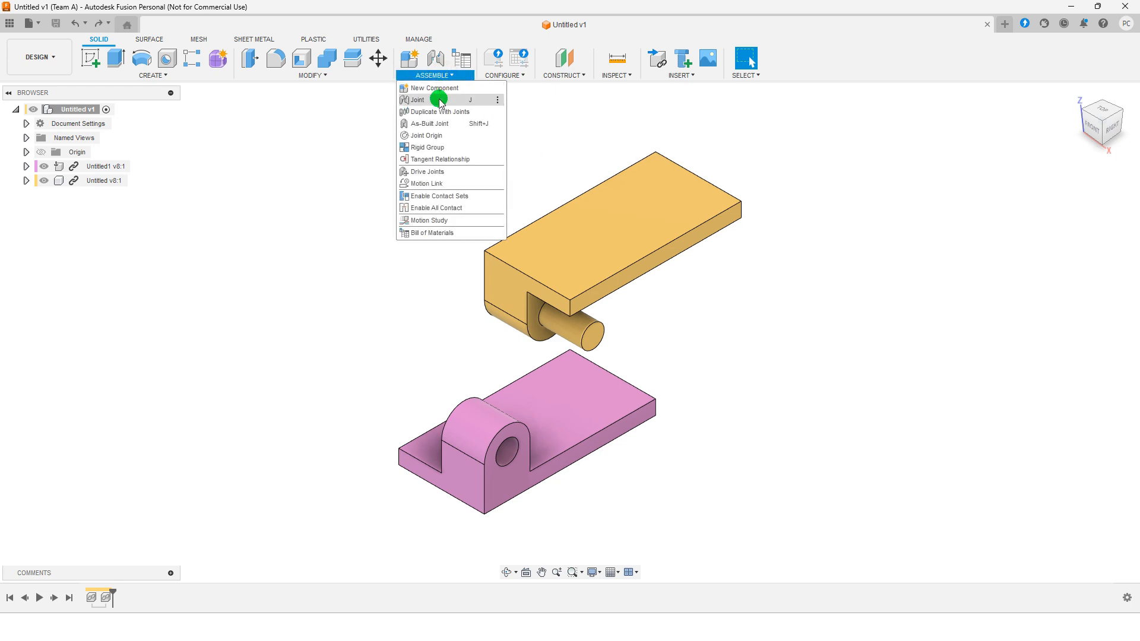
pyautogui.click(416, 99)
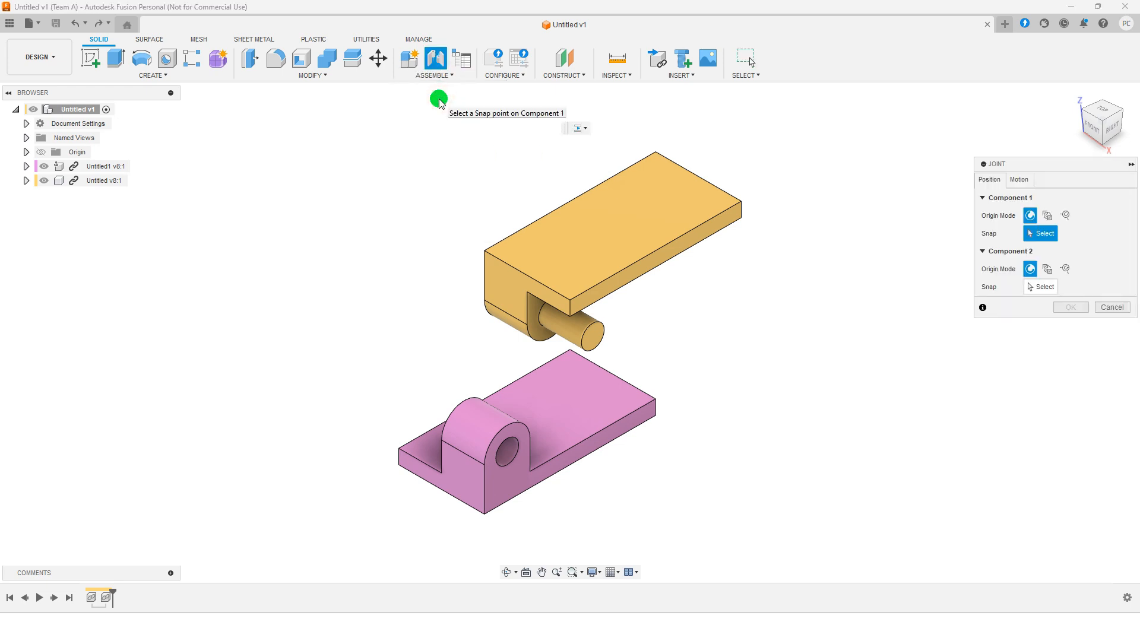
pyautogui.click(1020, 179)
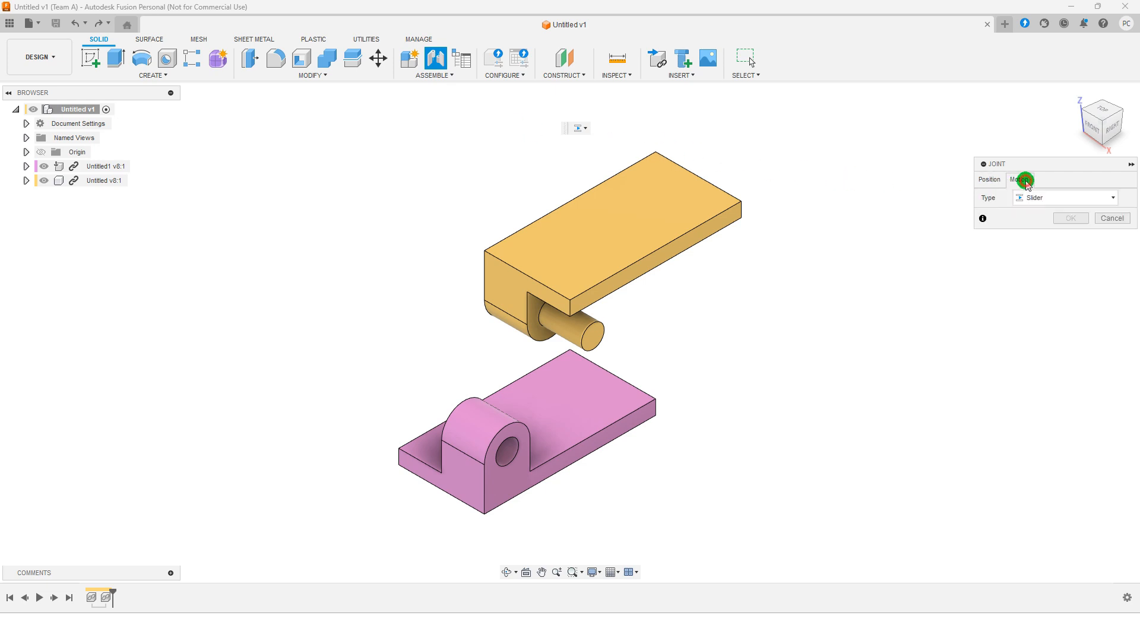
pyautogui.click(1065, 197)
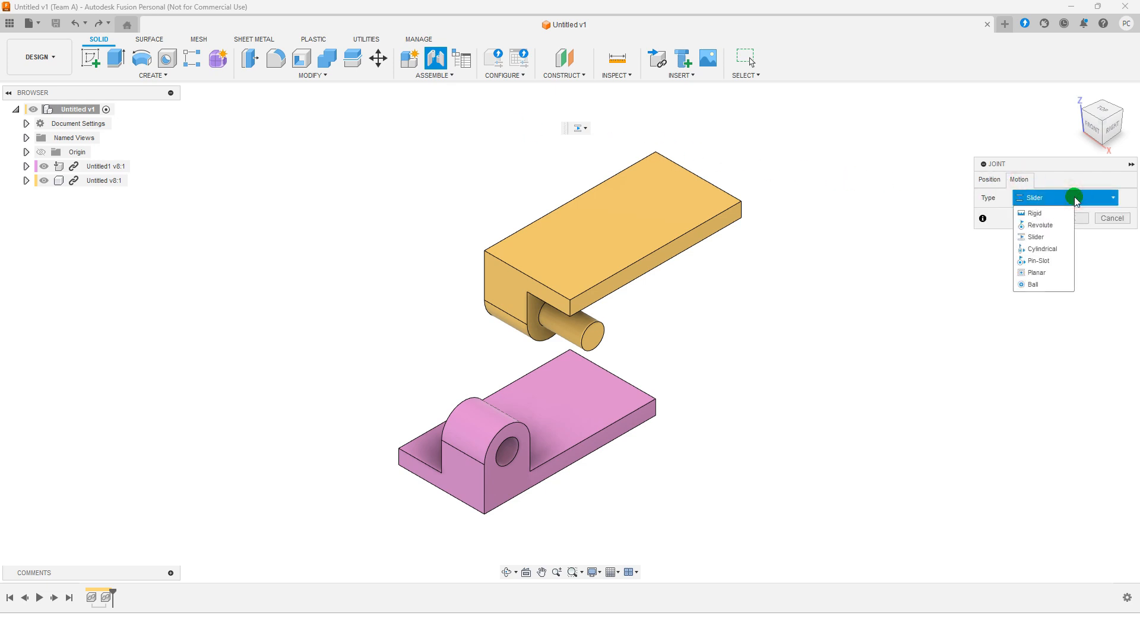
pyautogui.click(1040, 225)
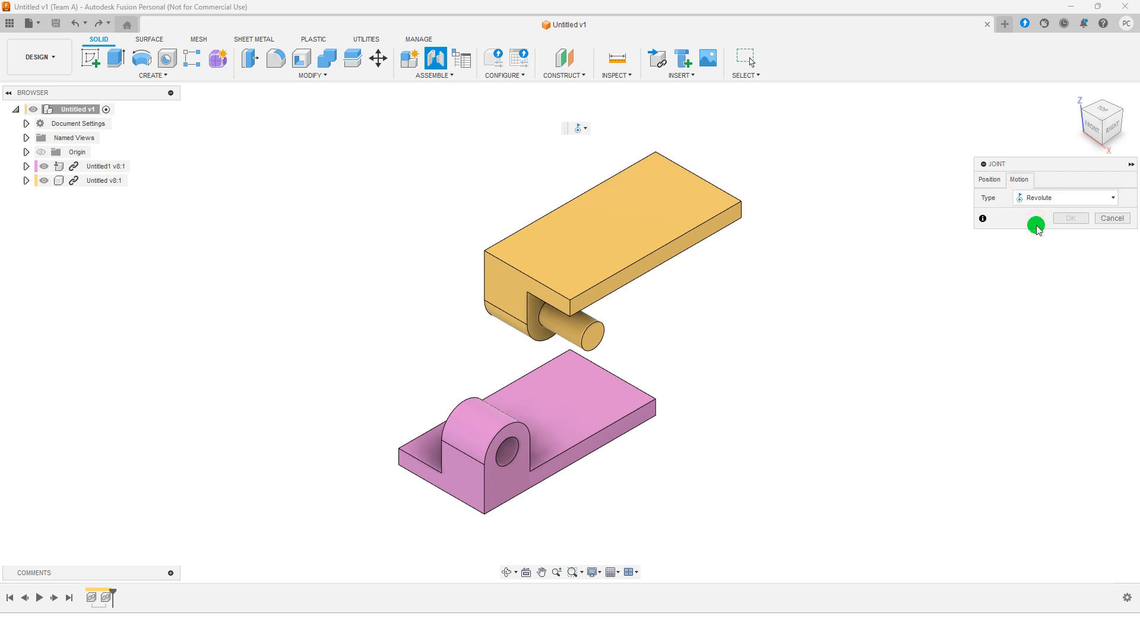
pyautogui.click(989, 180)
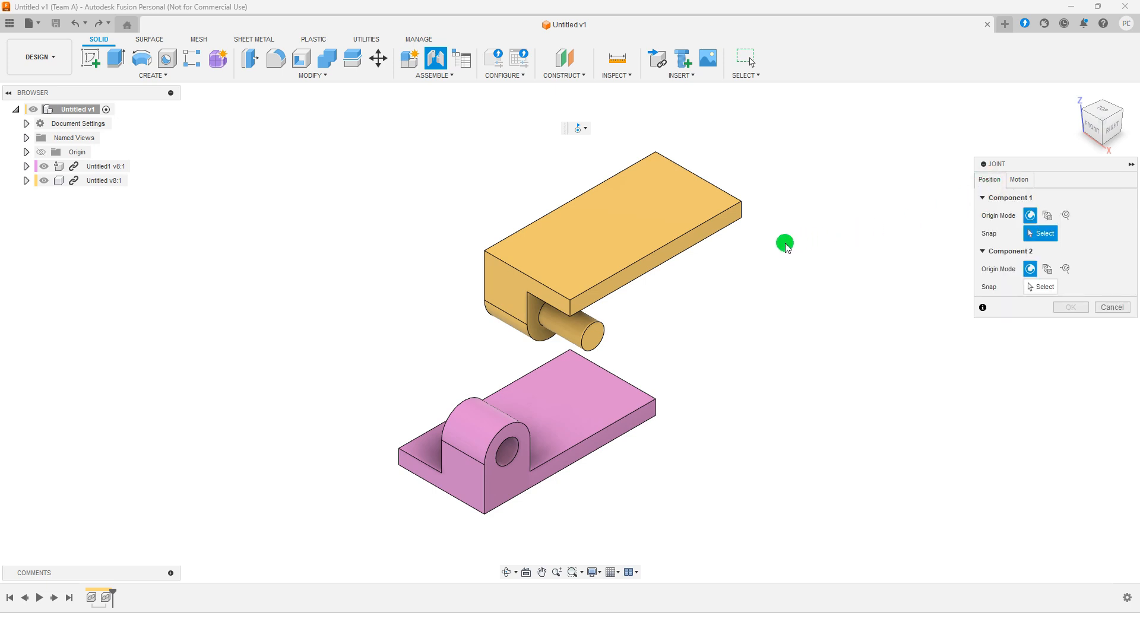
pyautogui.moveTo(581, 336)
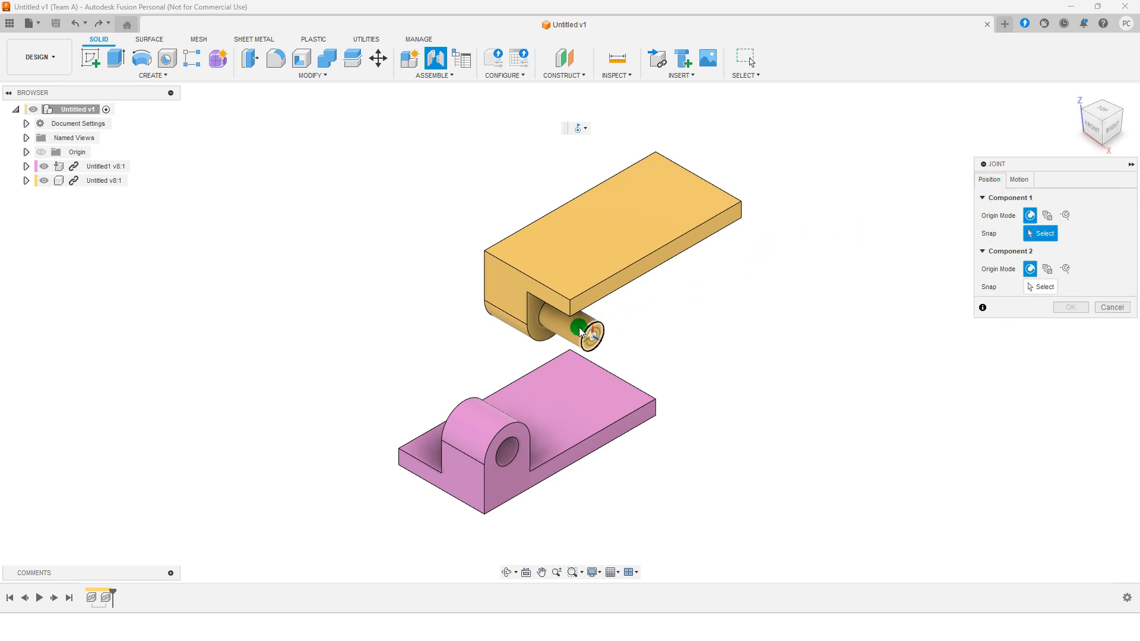
# Pick the pin end face and the base hole edge as the joint's snap points.
pyautogui.click(577, 327)
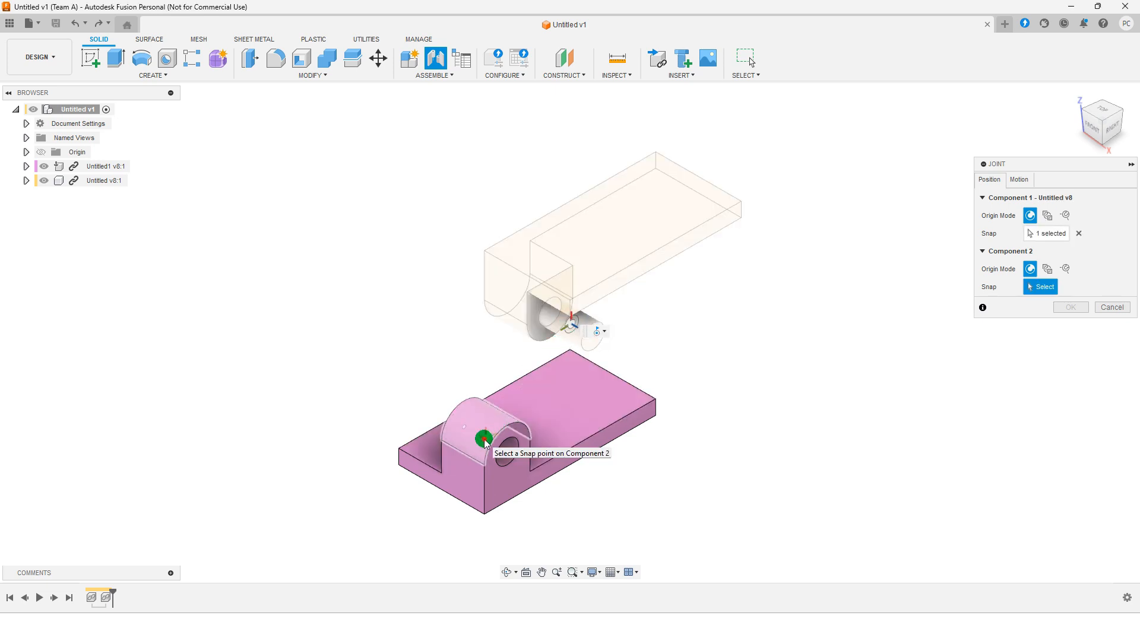
pyautogui.click(483, 439)
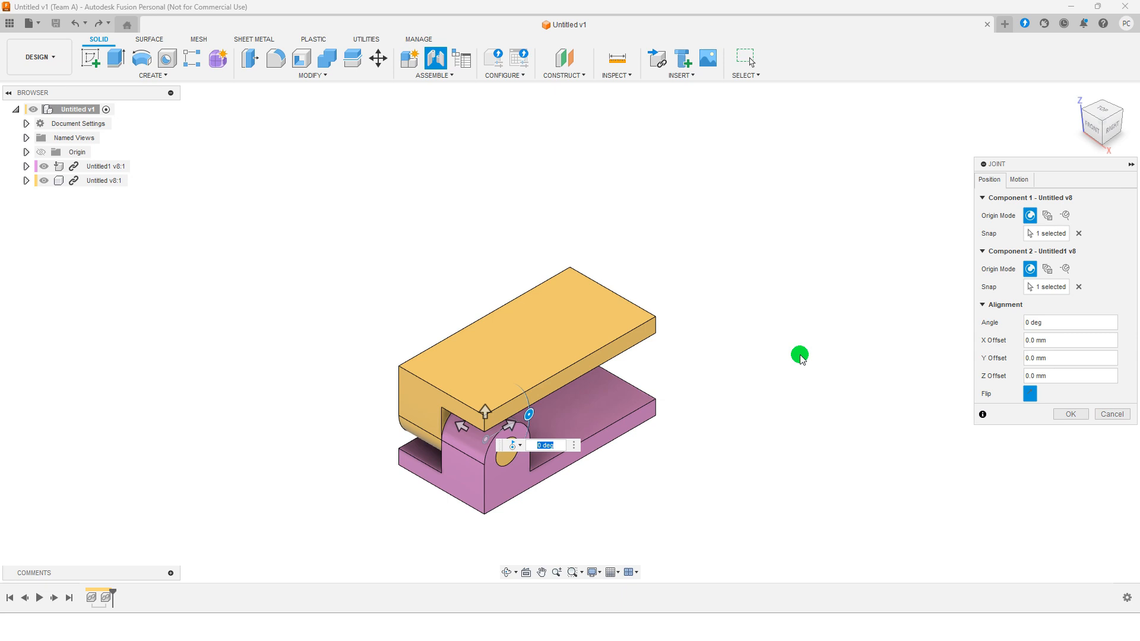
pyautogui.moveTo(828, 339)
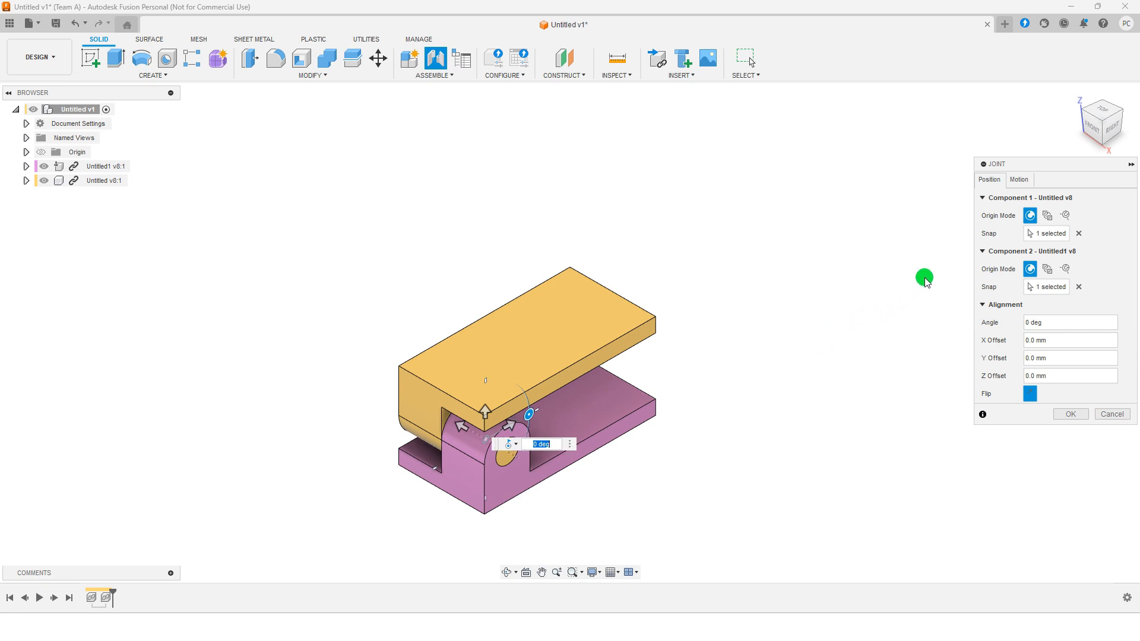
pyautogui.click(1020, 179)
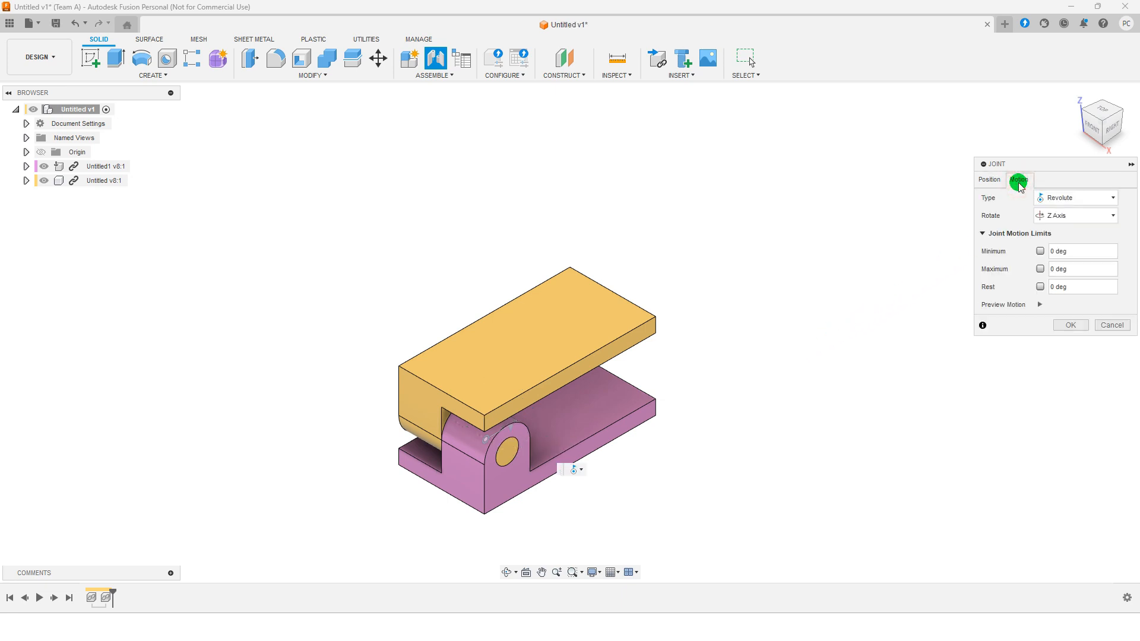
# Limit the revolute joint's rotation to -90 through 0 degrees, preview it, and confirm.
pyautogui.click(1039, 252)
pyautogui.write('-80')
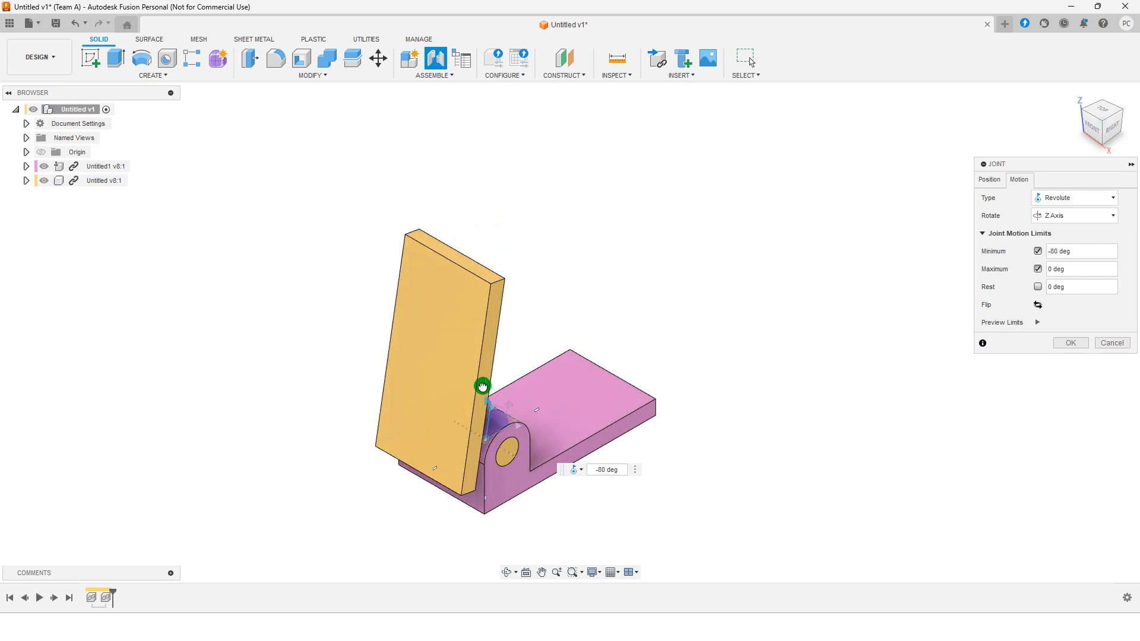
pyautogui.moveTo(482, 385); pyautogui.dragTo(497, 383)
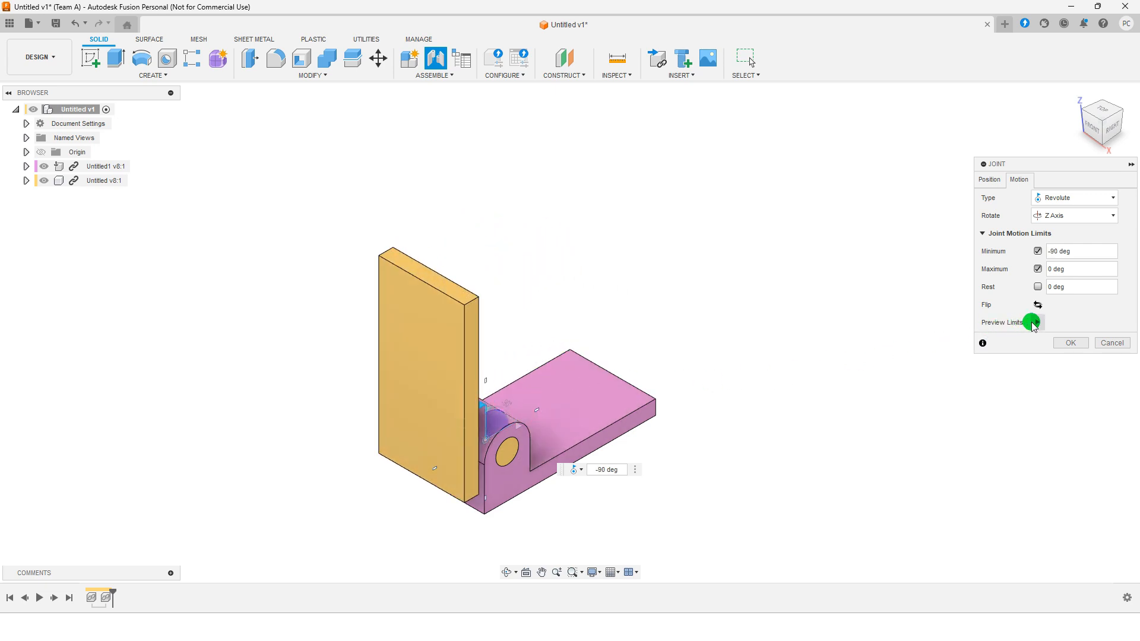
pyautogui.click(1037, 322)
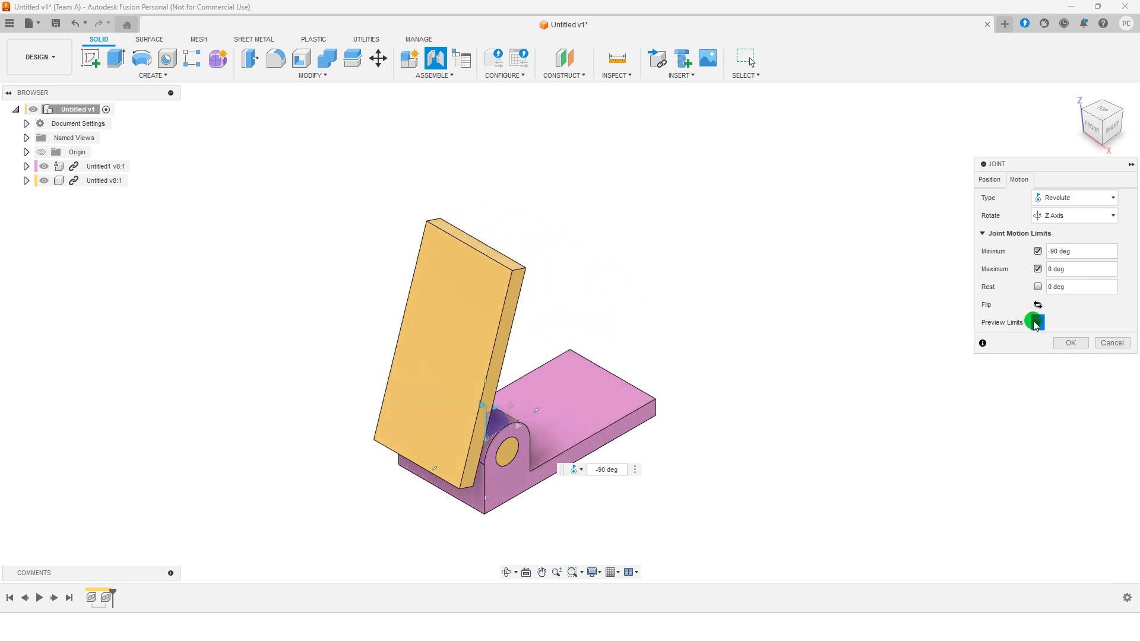
pyautogui.click(1037, 323)
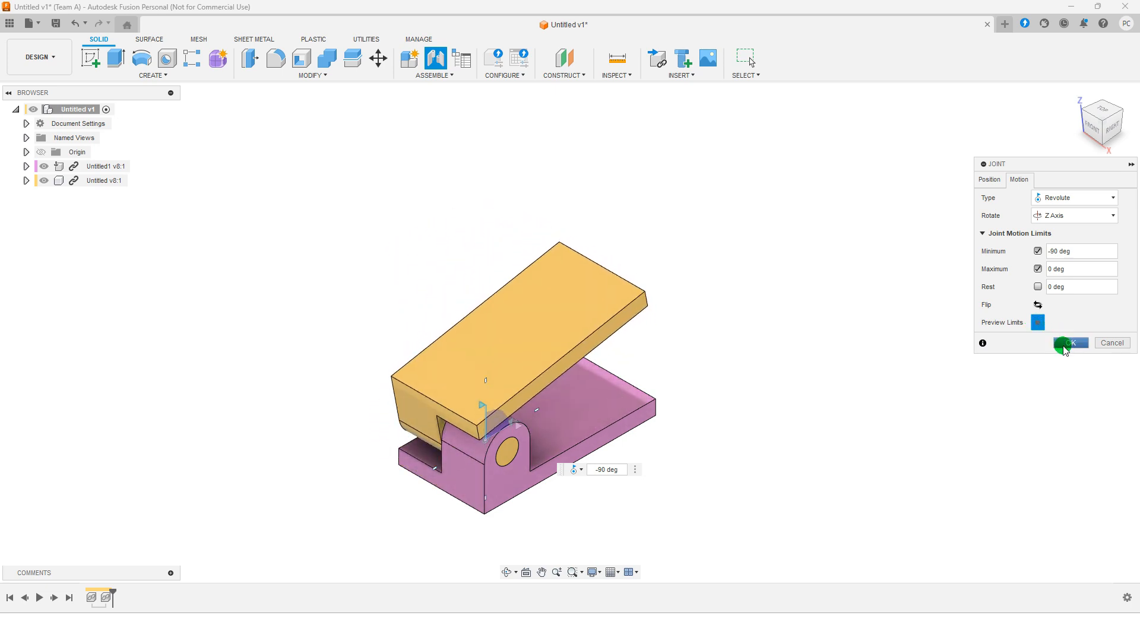
pyautogui.click(1072, 342)
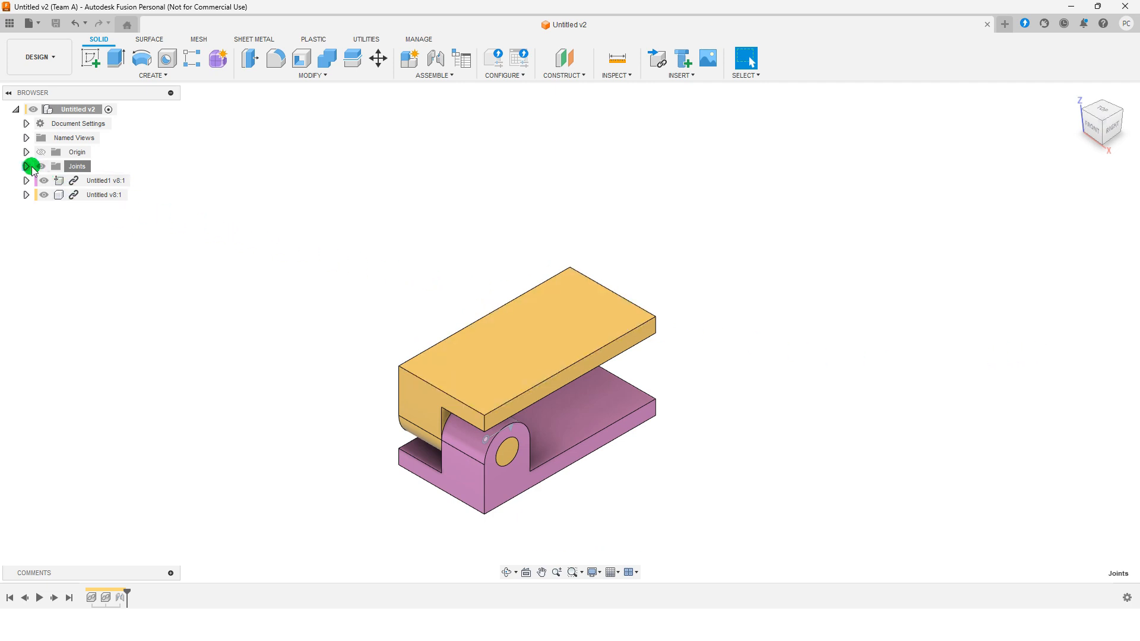
# Expand the Browser's Joints folder and choose Edit Motion Limits on Revolute 2.
pyautogui.click(25, 165)
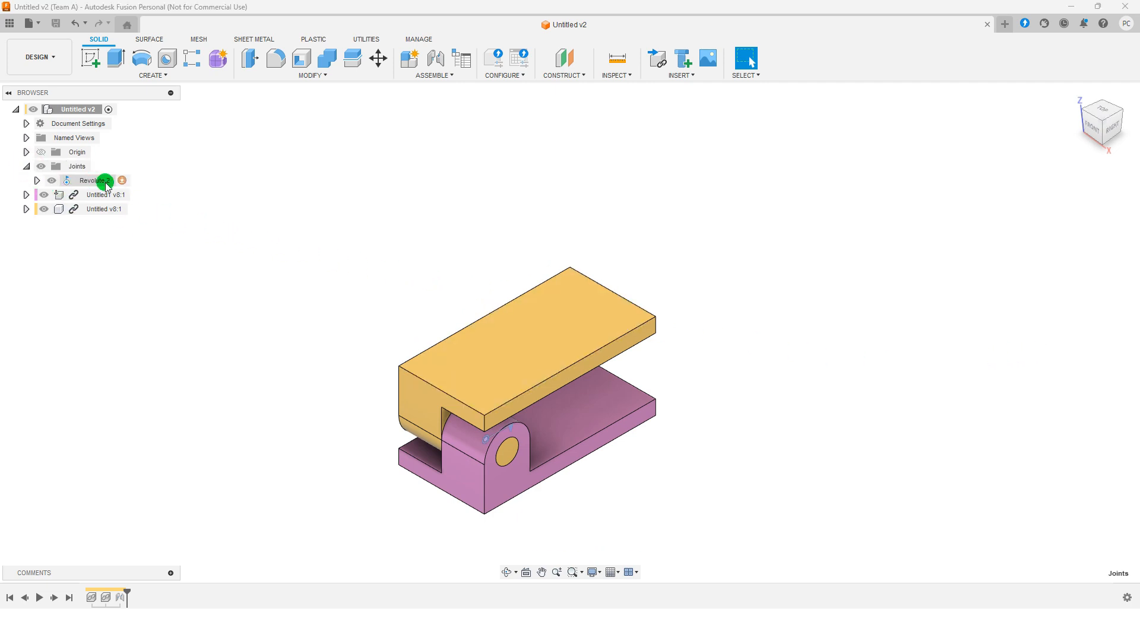
pyautogui.rightClick(95, 180)
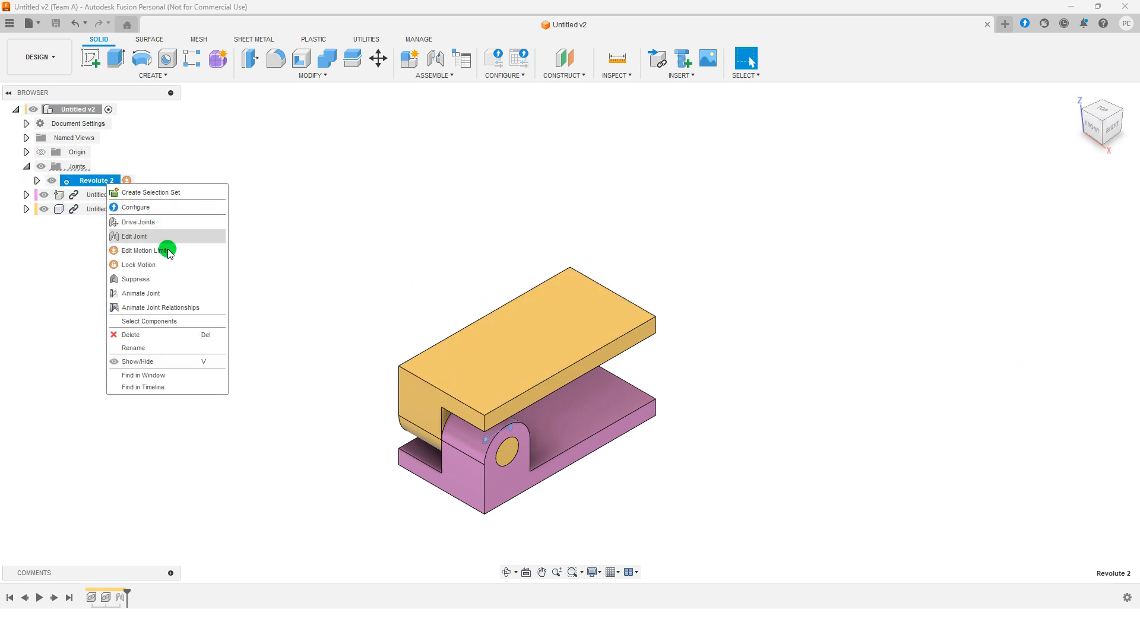
pyautogui.click(140, 294)
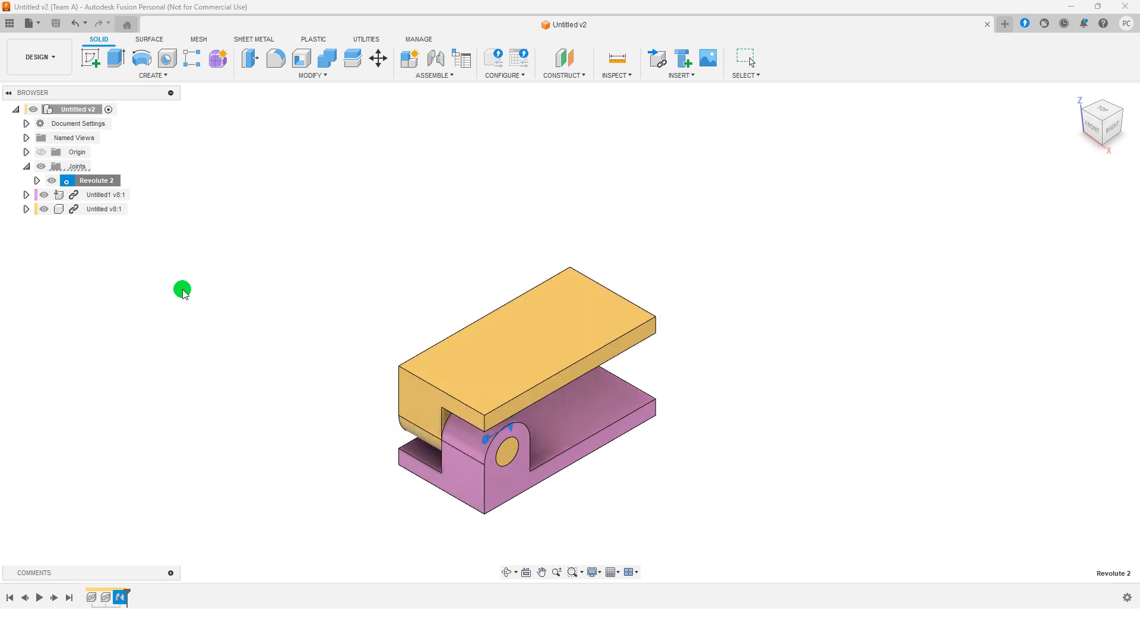
pyautogui.moveTo(618, 322)
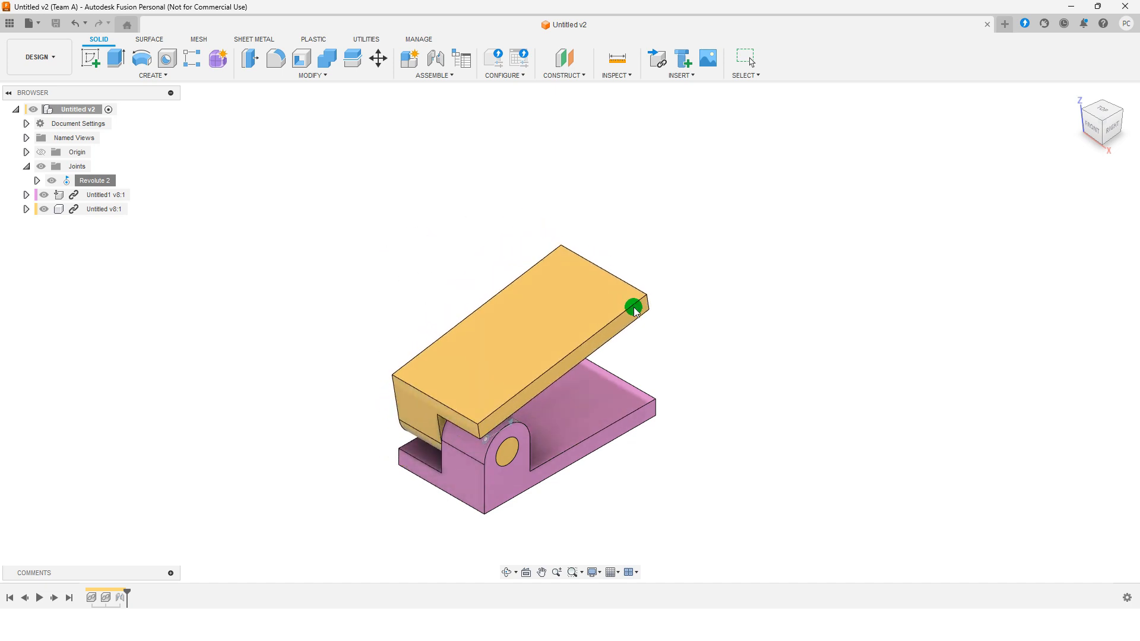
# Drag the yellow top leaf to swing it about the pin to roughly upright.
pyautogui.moveTo(632, 306); pyautogui.dragTo(514, 284)
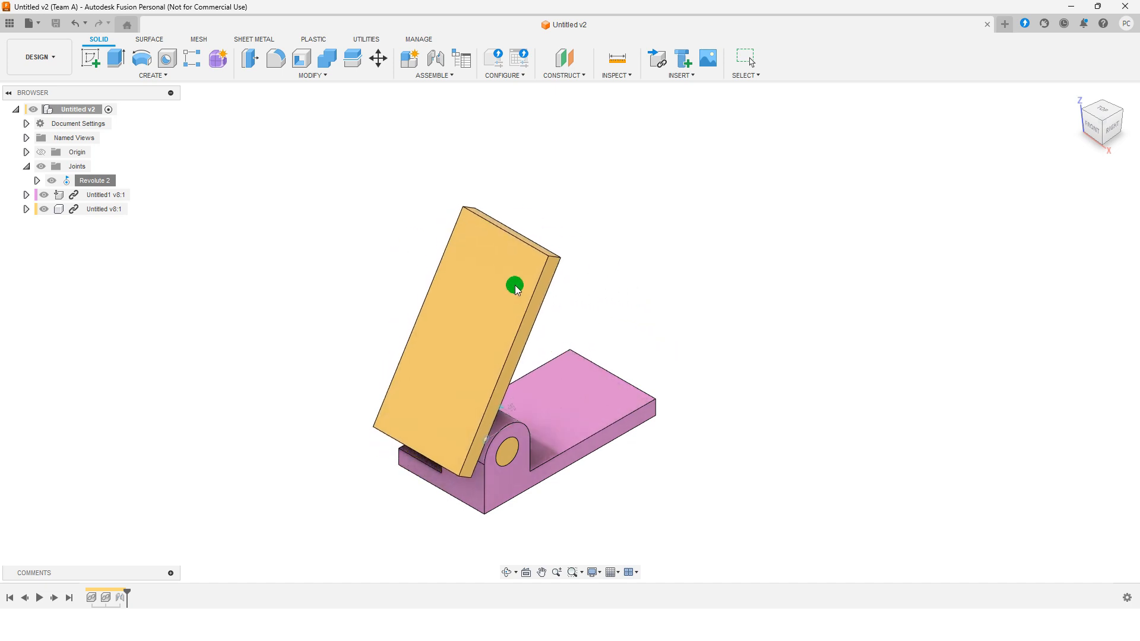